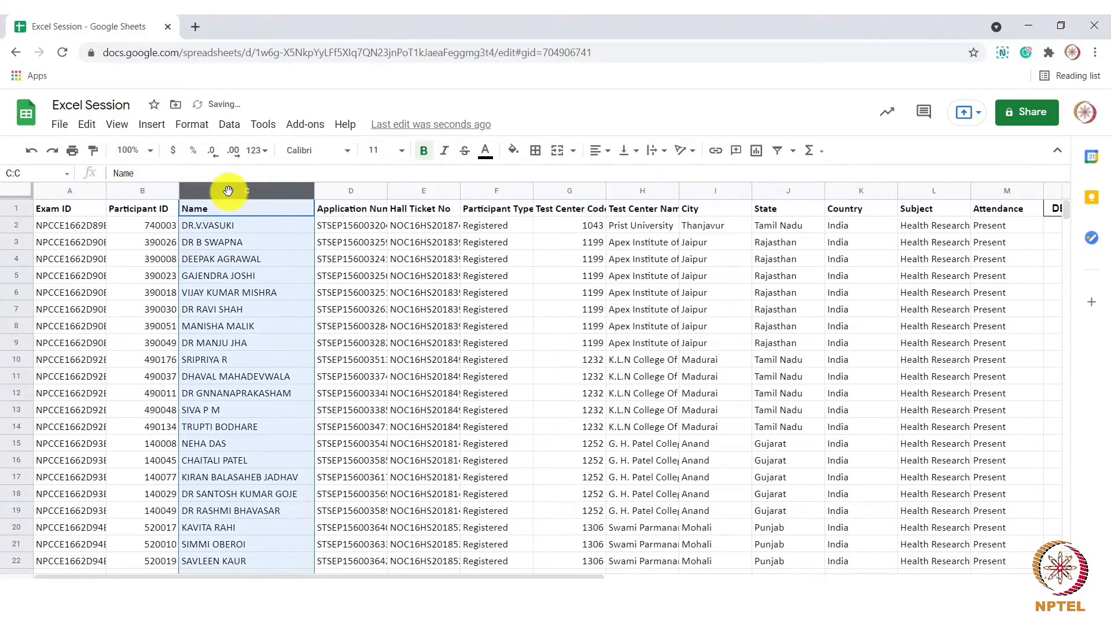
Step: Select the Name column and a cell in the first participant rows to freeze
left_click(160, 309)
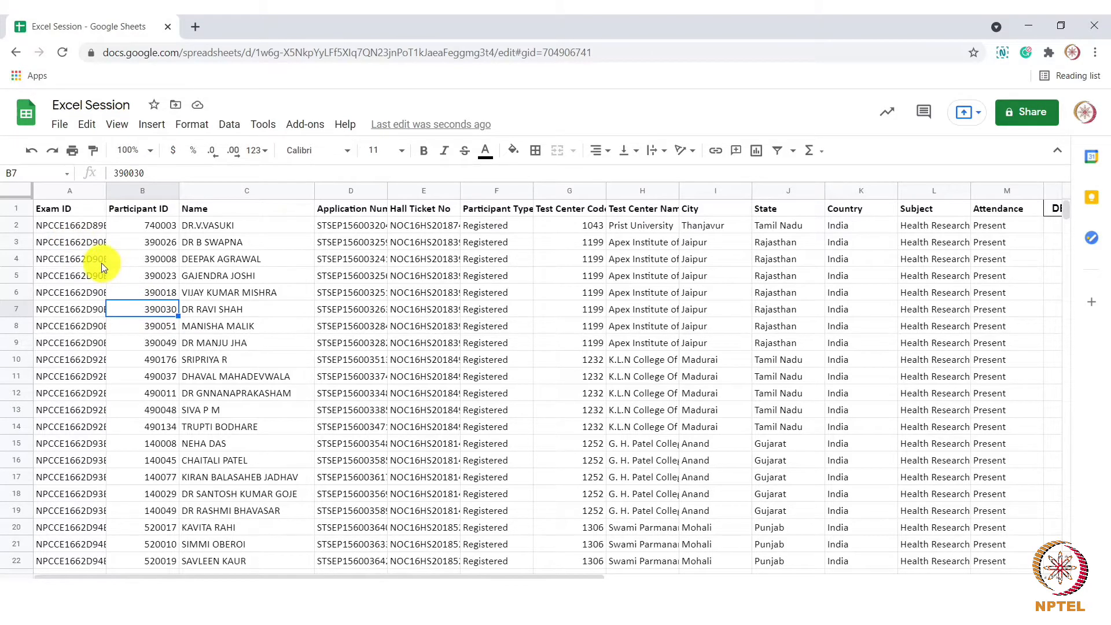
left_click(117, 124)
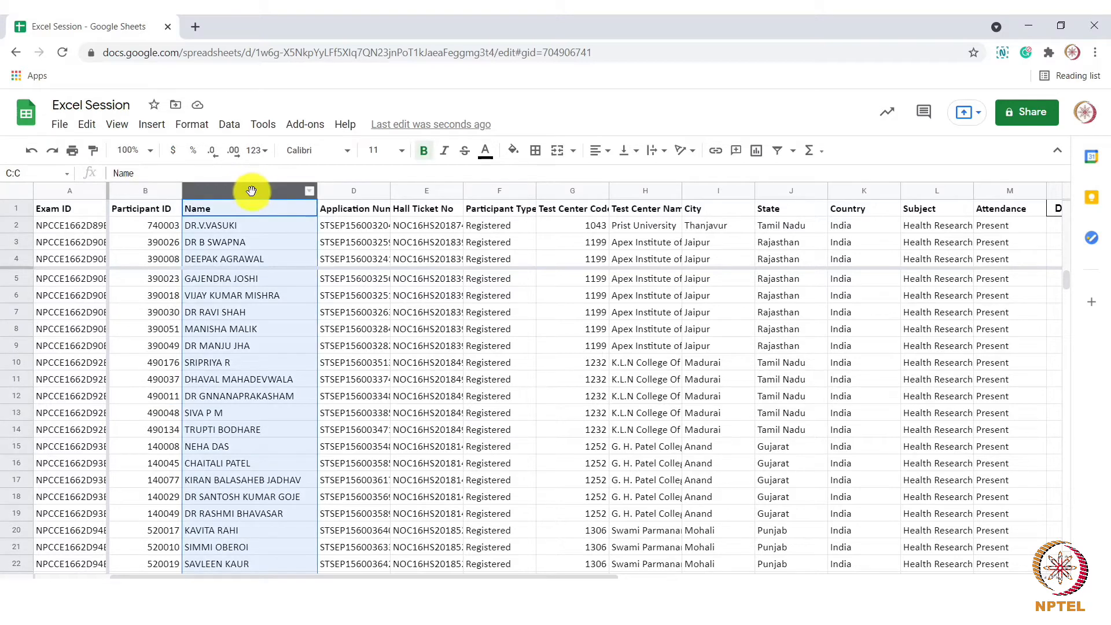
left_click(117, 124)
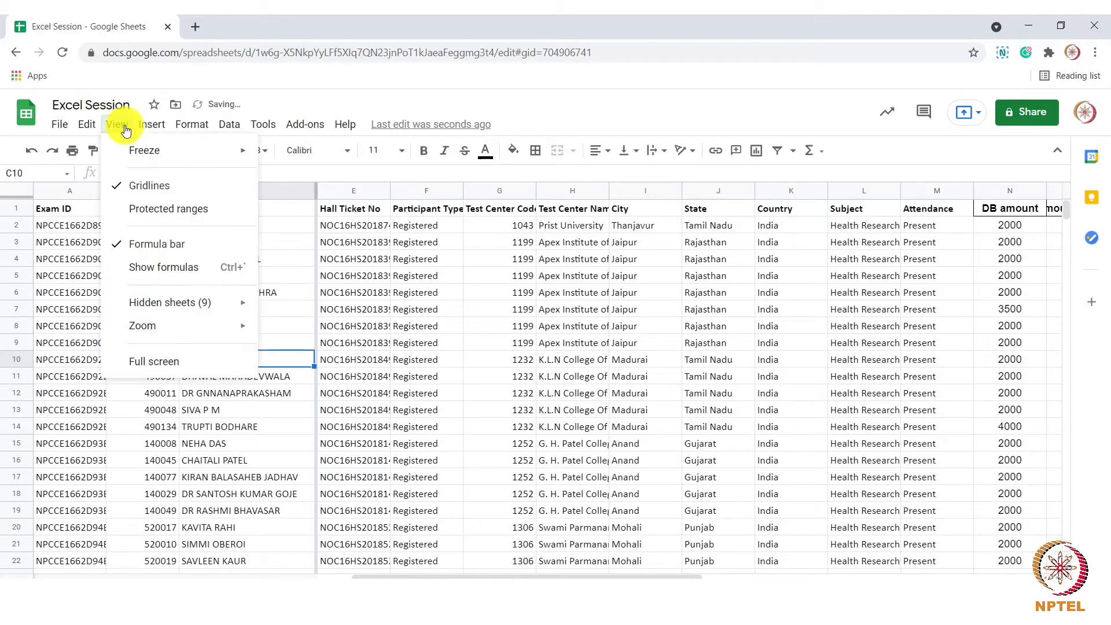